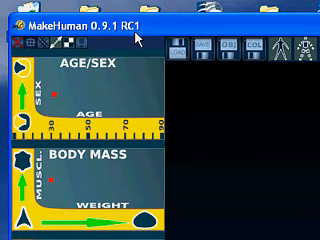
mouse_move(172, 115)
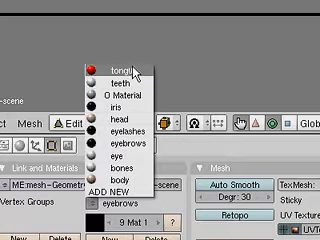
mouse_move(110, 156)
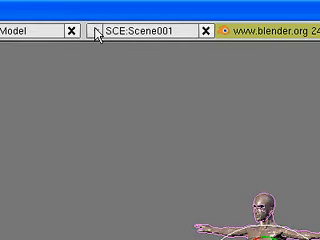
Switch the active scene to Scene001, showing the shaded MakeHuman character with camera and lamp
left_click(90, 37)
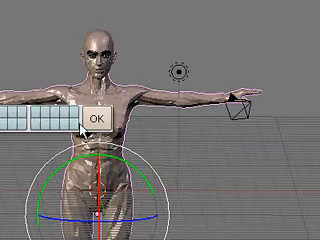
Confirm the popup for the standing character mesh, revealing its left-side armature bone hierarchy
left_click(95, 117)
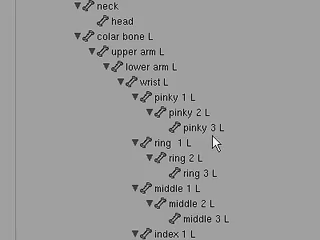
scroll("down", 3)
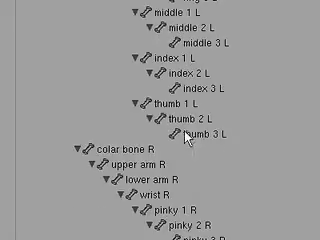
scroll("down", 3)
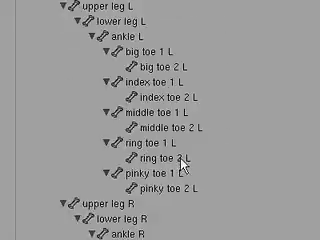
scroll("down", 3)
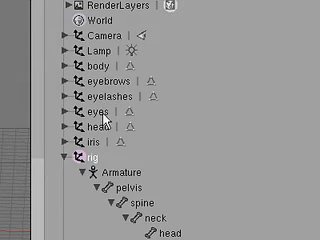
scroll("down", 3)
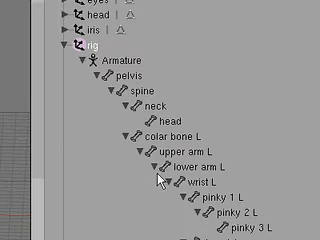
scroll("down", 3)
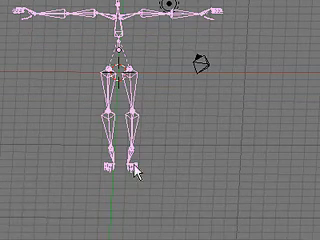
mouse_move(135, 95)
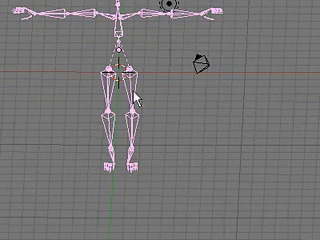